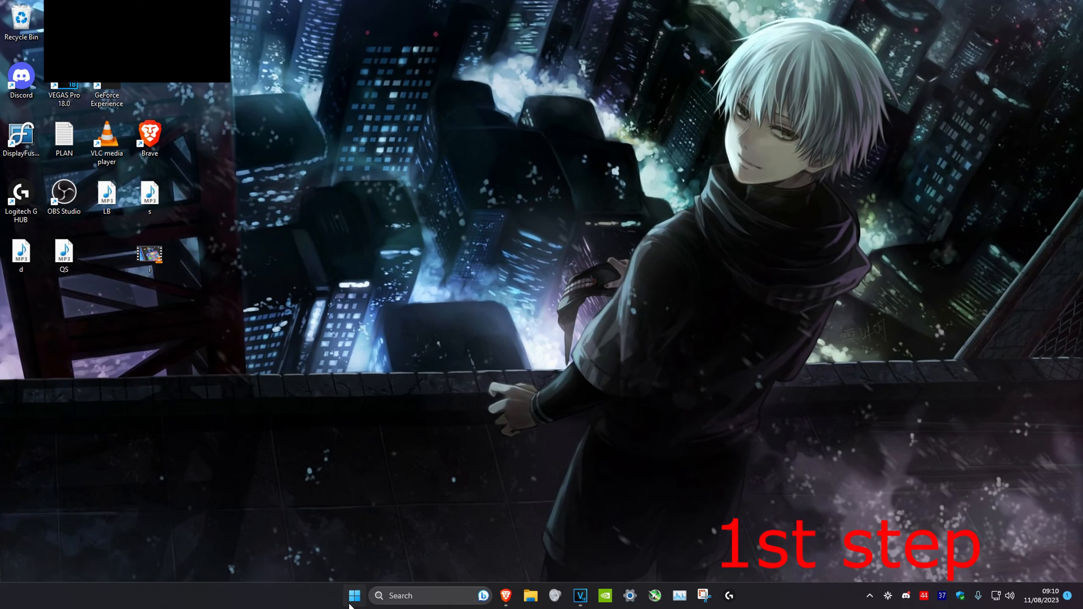
Step: Open Windows Settings from the taskbar icon to its System page
{"action": "left_click", "coordinate": [629, 595]}
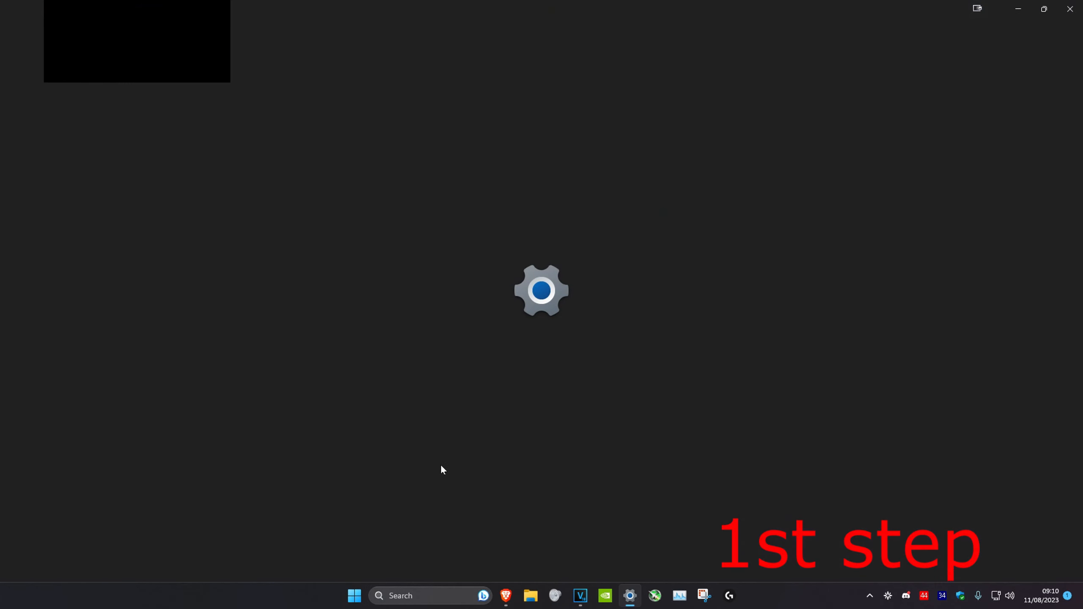
{"action": "left_click", "coordinate": [630, 595]}
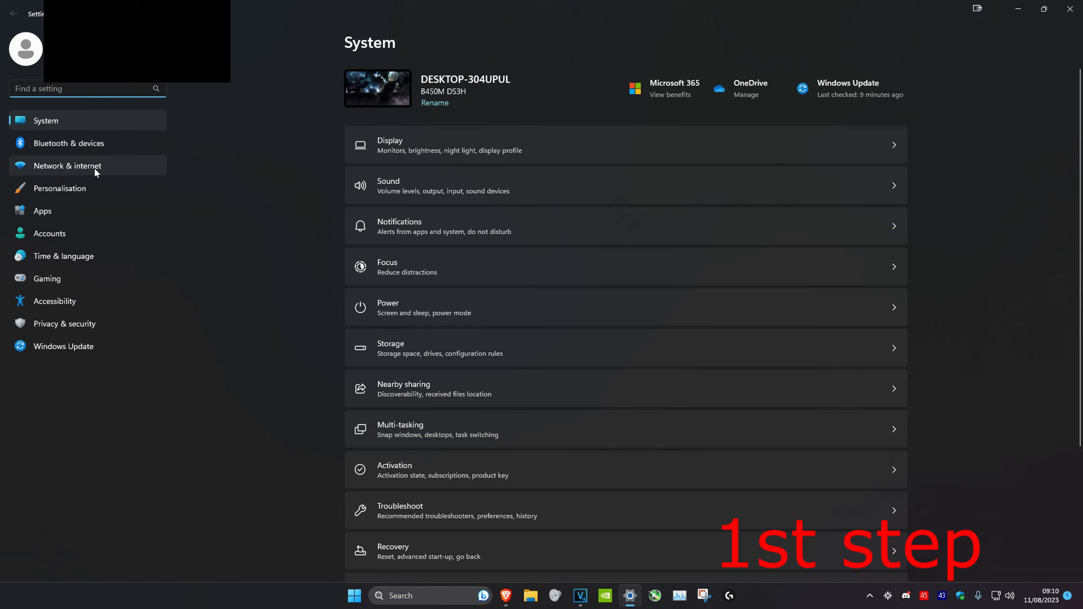
{"action": "left_click", "coordinate": [66, 166]}
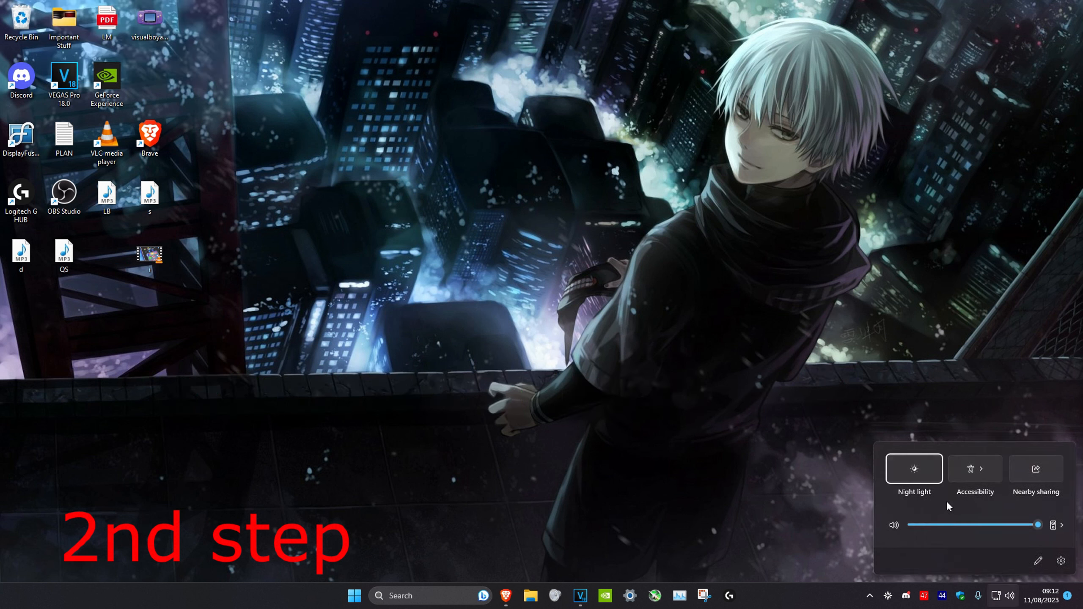
{"action": "mouse_move", "coordinate": [932, 468]}
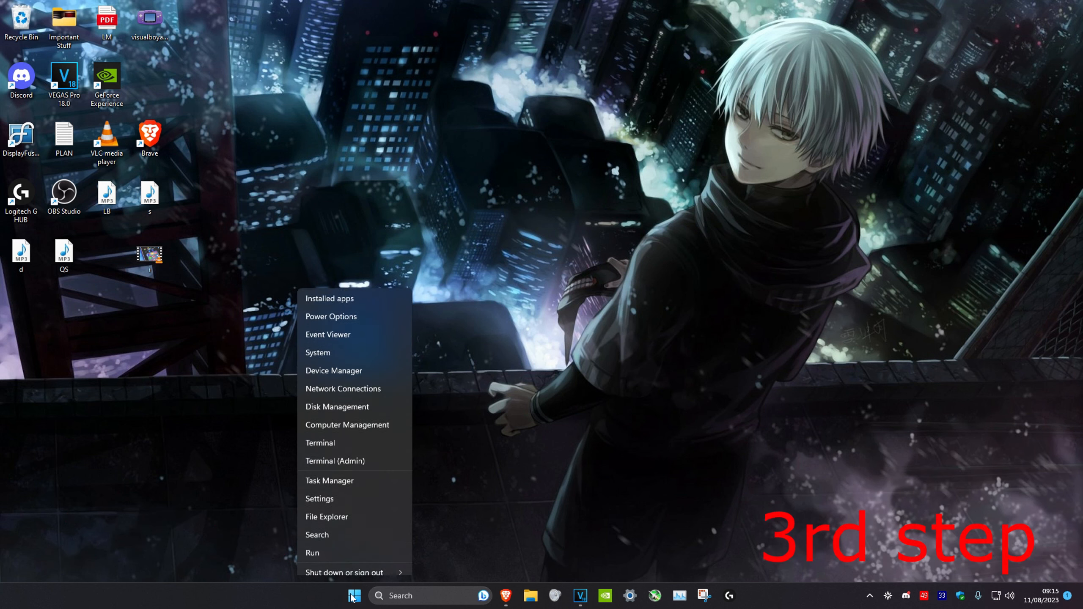
Step: In Device Manager, begin a driver update for the Realtek PCIe GbE Family Controller adapter
{"action": "left_click", "coordinate": [334, 371]}
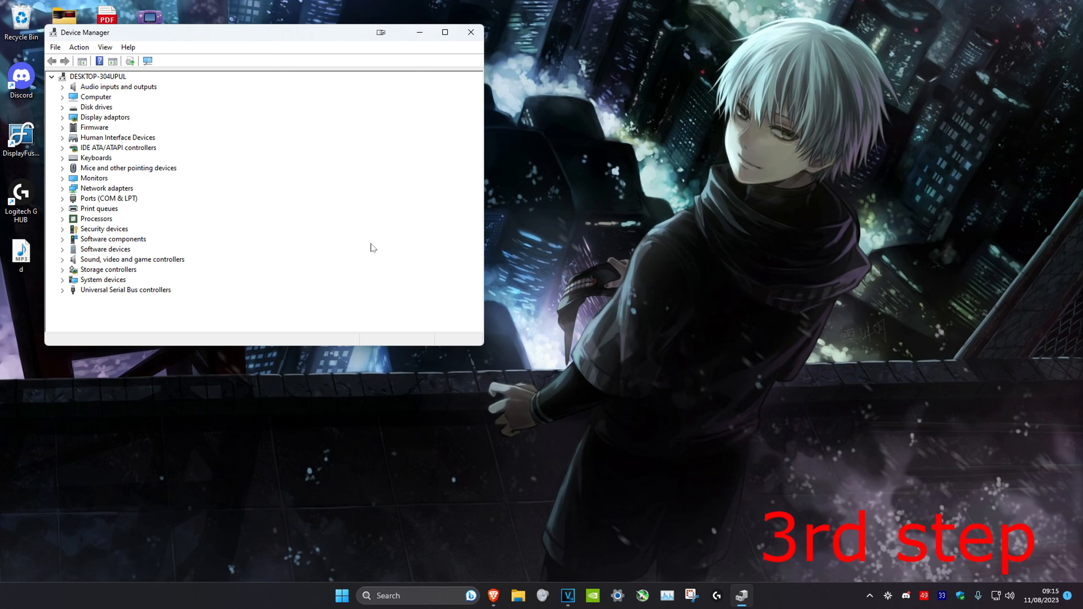
{"action": "left_click", "coordinate": [63, 188]}
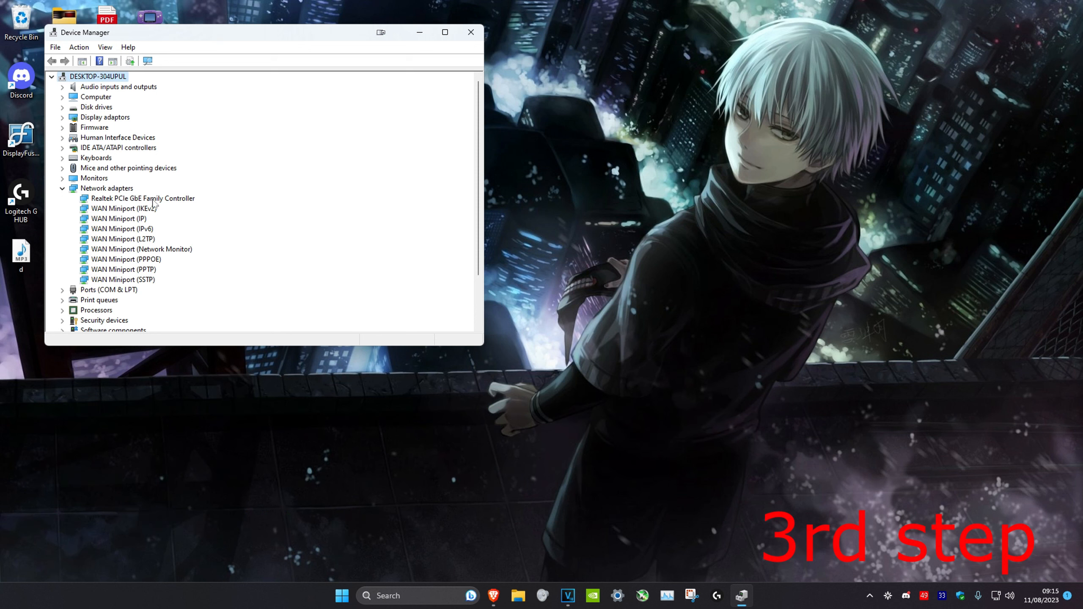
{"action": "right_click", "coordinate": [142, 198]}
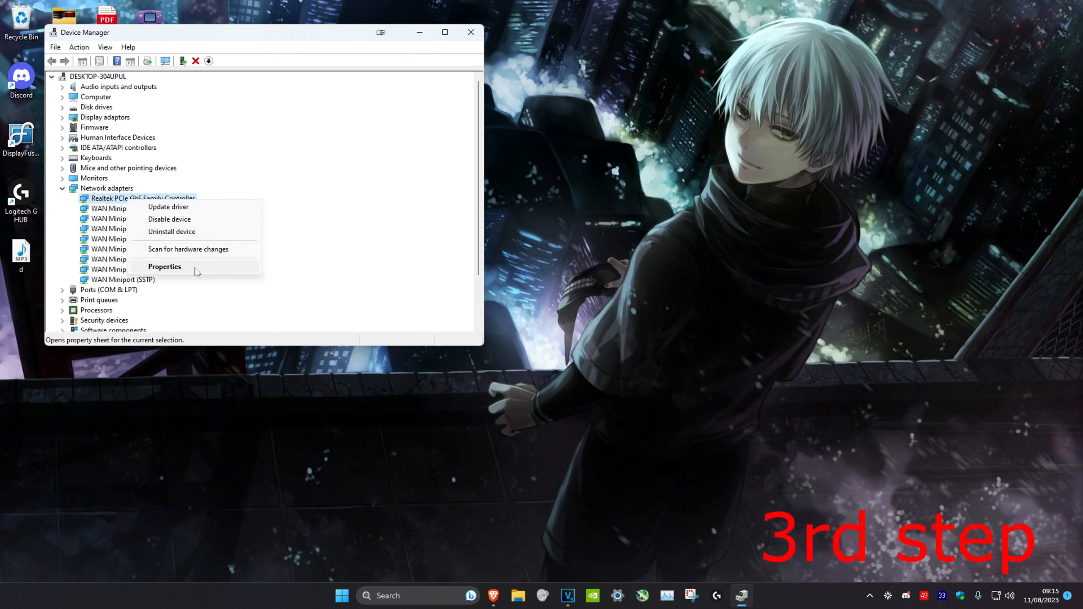
{"action": "left_click", "coordinate": [164, 266]}
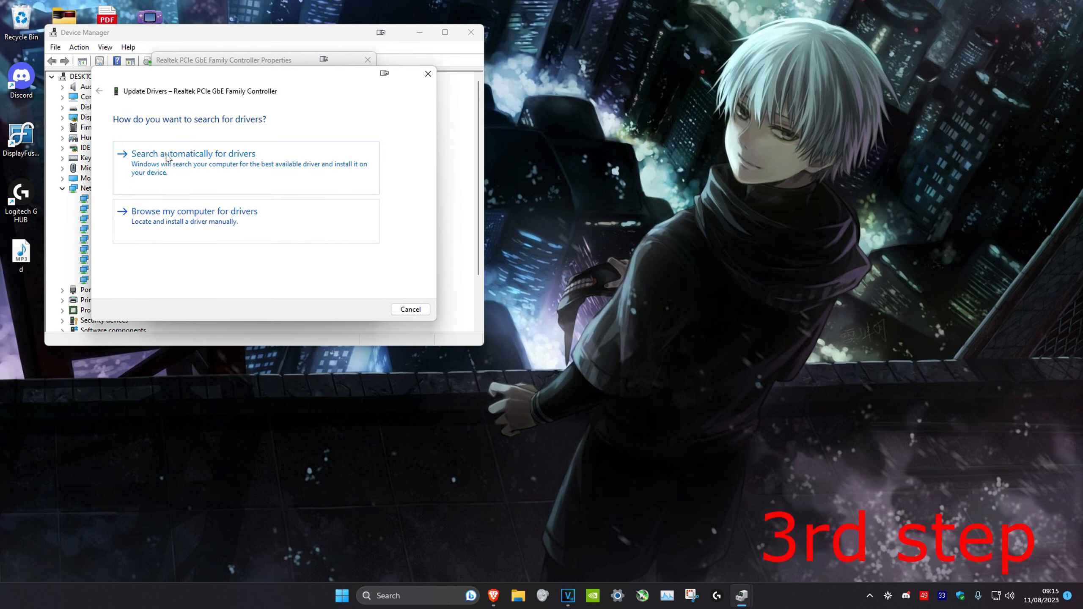
Step: Install the Realtek(R) PCI(e) Ethernet Controller driver from the locally available drivers list
{"action": "left_click", "coordinate": [193, 153]}
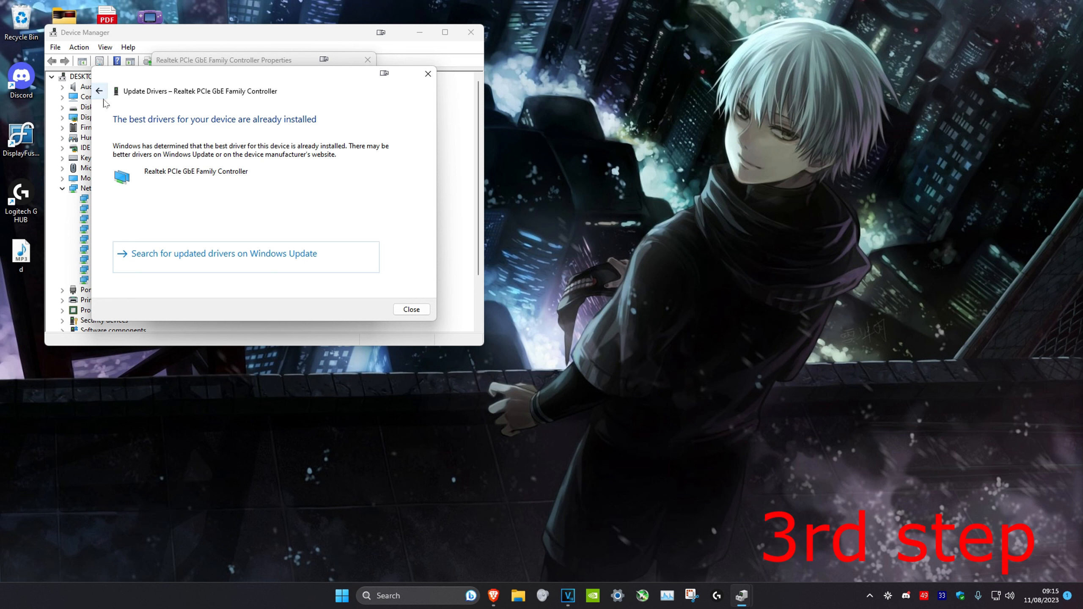
{"action": "left_click", "coordinate": [99, 90]}
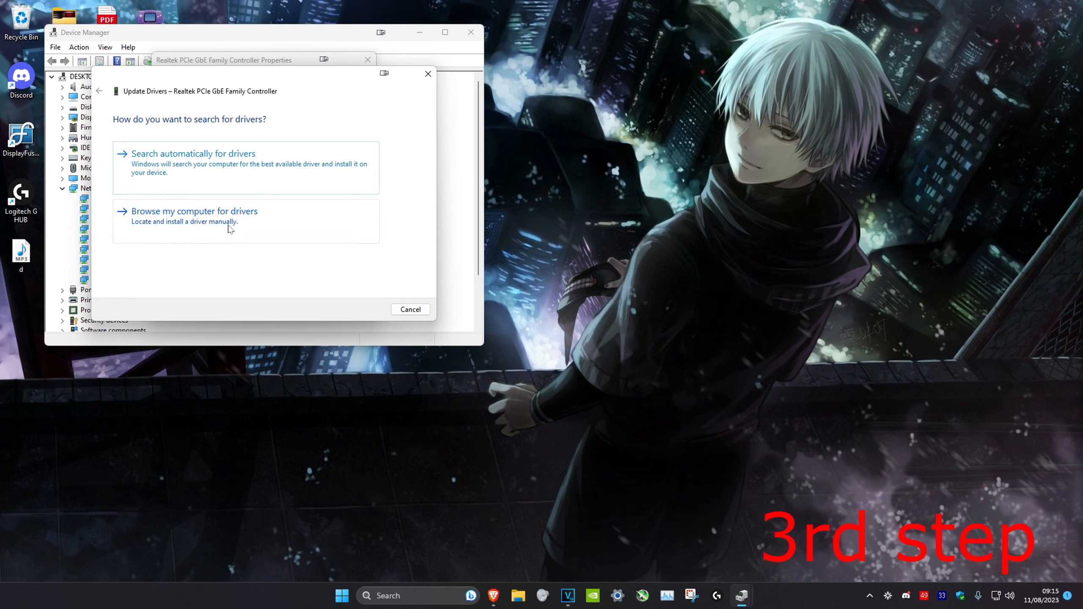
{"action": "left_click", "coordinate": [194, 211]}
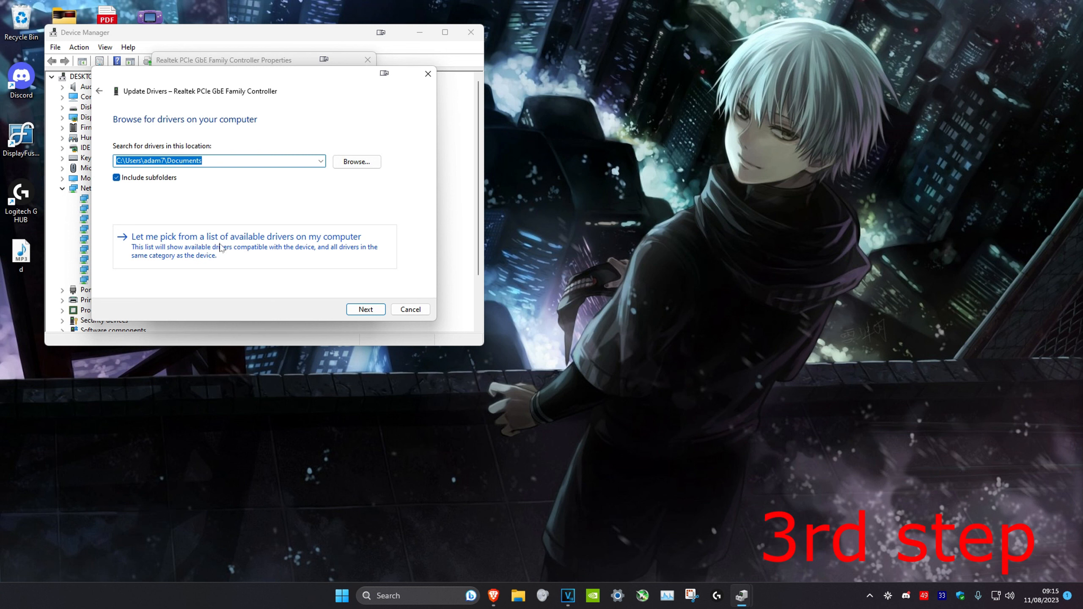
{"action": "left_click", "coordinate": [246, 236]}
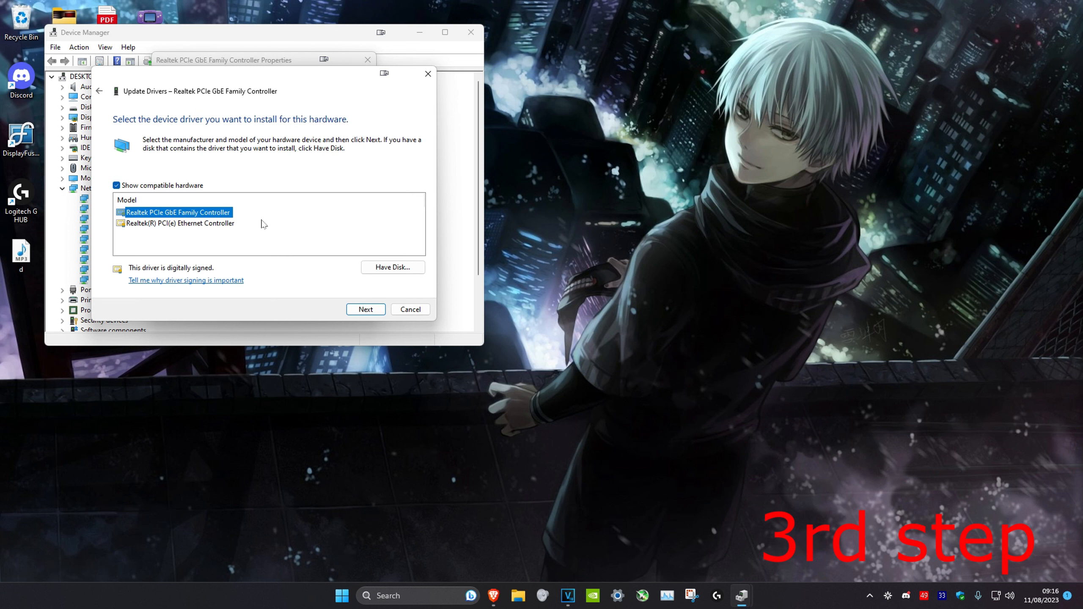
{"action": "left_click", "coordinate": [181, 223]}
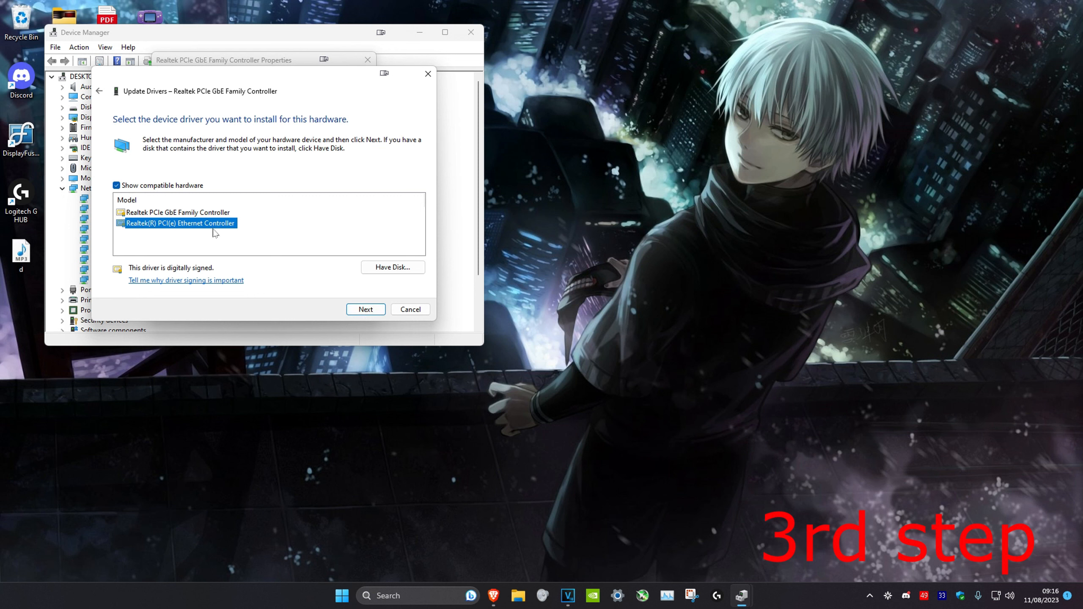
{"action": "left_click", "coordinate": [410, 309]}
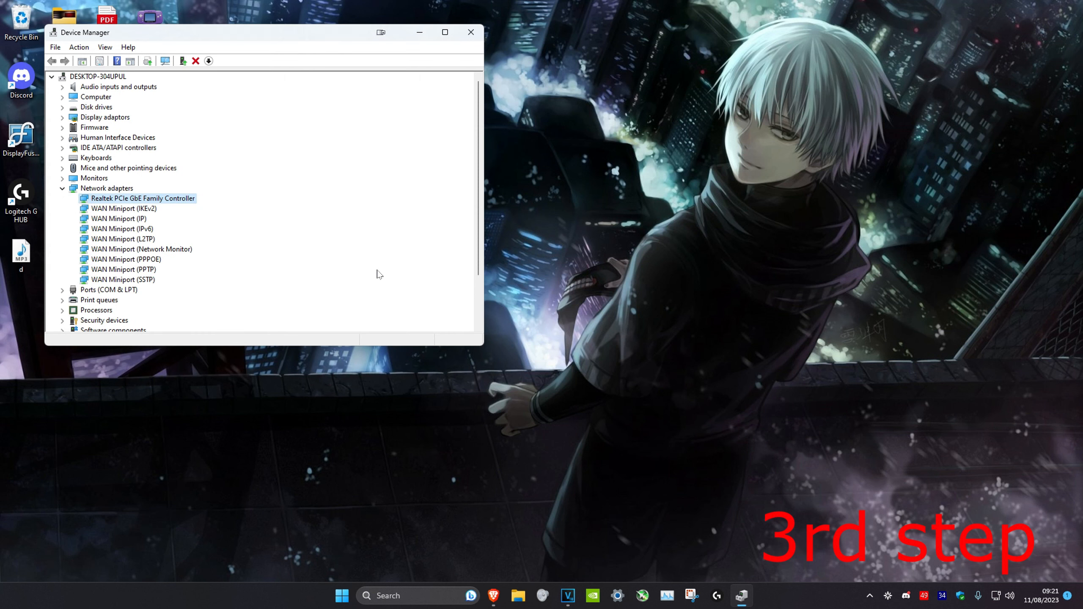
Step: Uncheck 'Allow the computer to turn off this device to save power' in the adapter's Power Management
{"action": "right_click", "coordinate": [143, 198]}
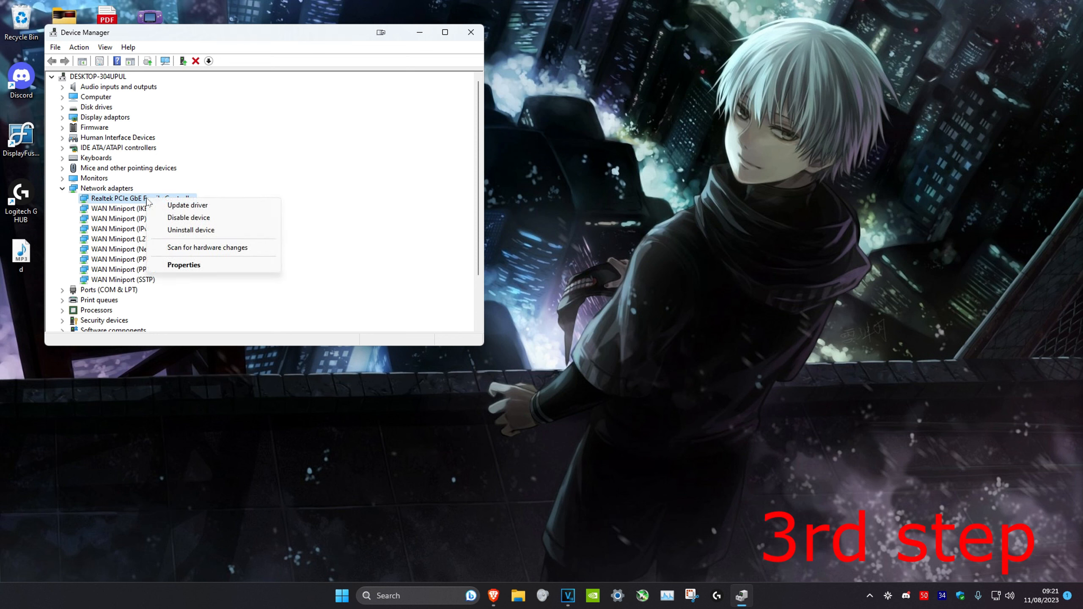
{"action": "left_click", "coordinate": [184, 265]}
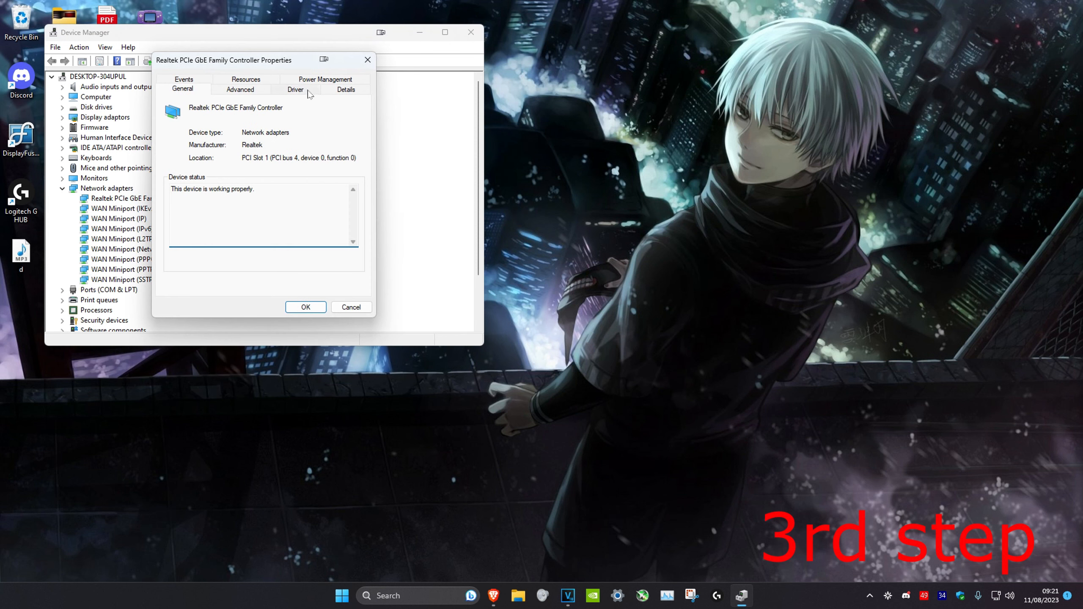
{"action": "left_click", "coordinate": [325, 88]}
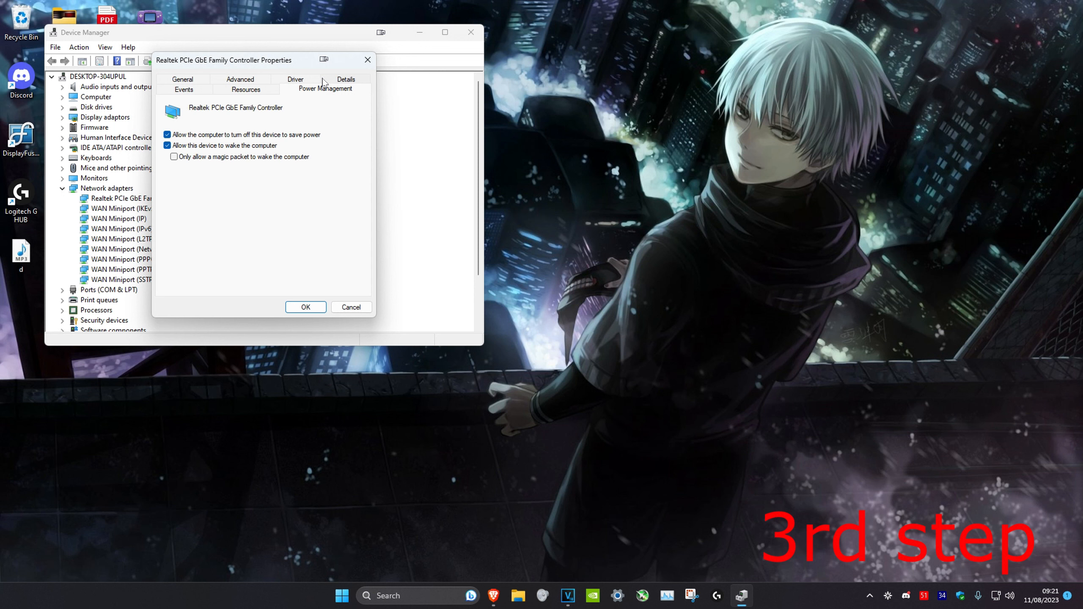
{"action": "left_click", "coordinate": [167, 134]}
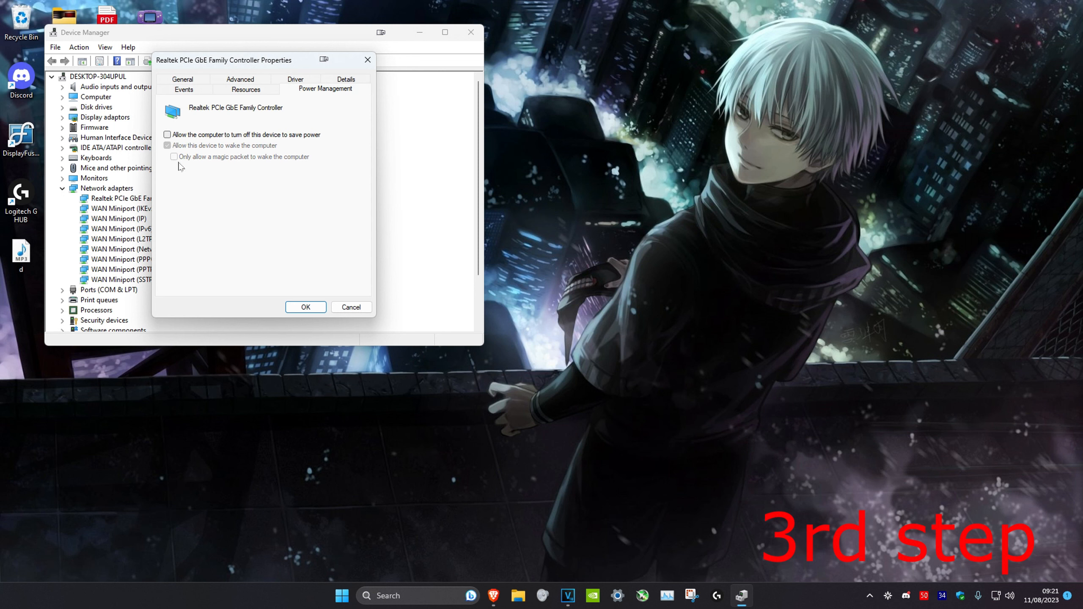